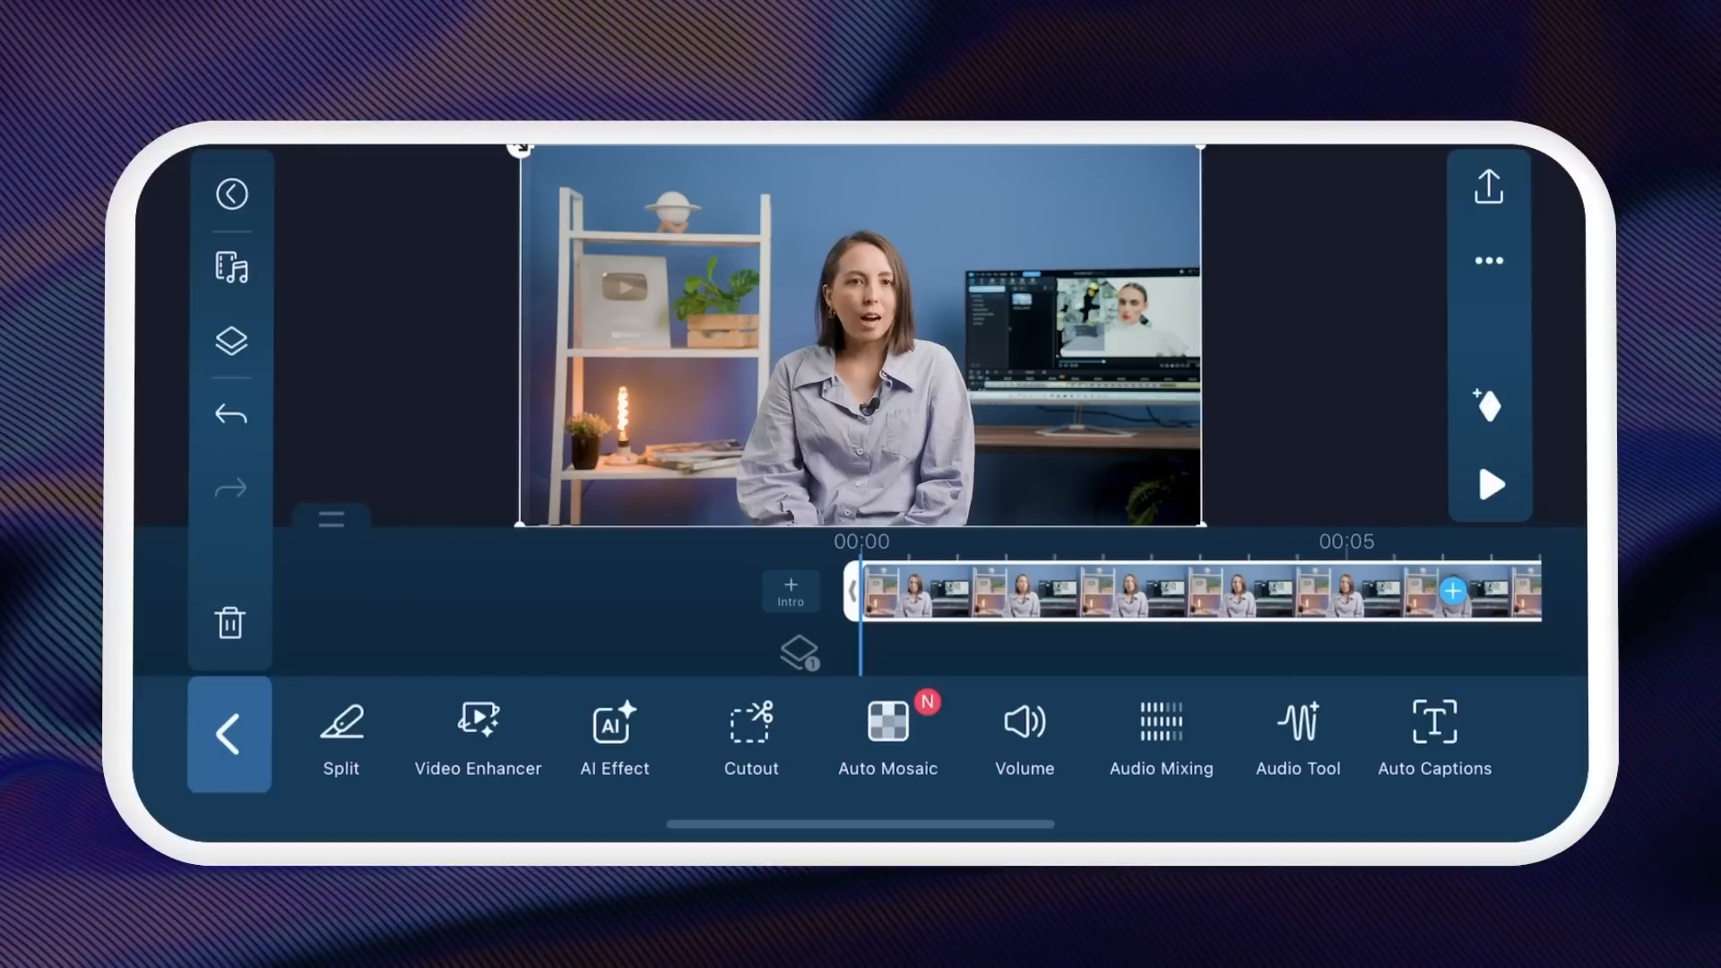
Open the presenter clip's AI Effect options and remove her background.
{"action": "left_click", "coordinate": [751, 735]}
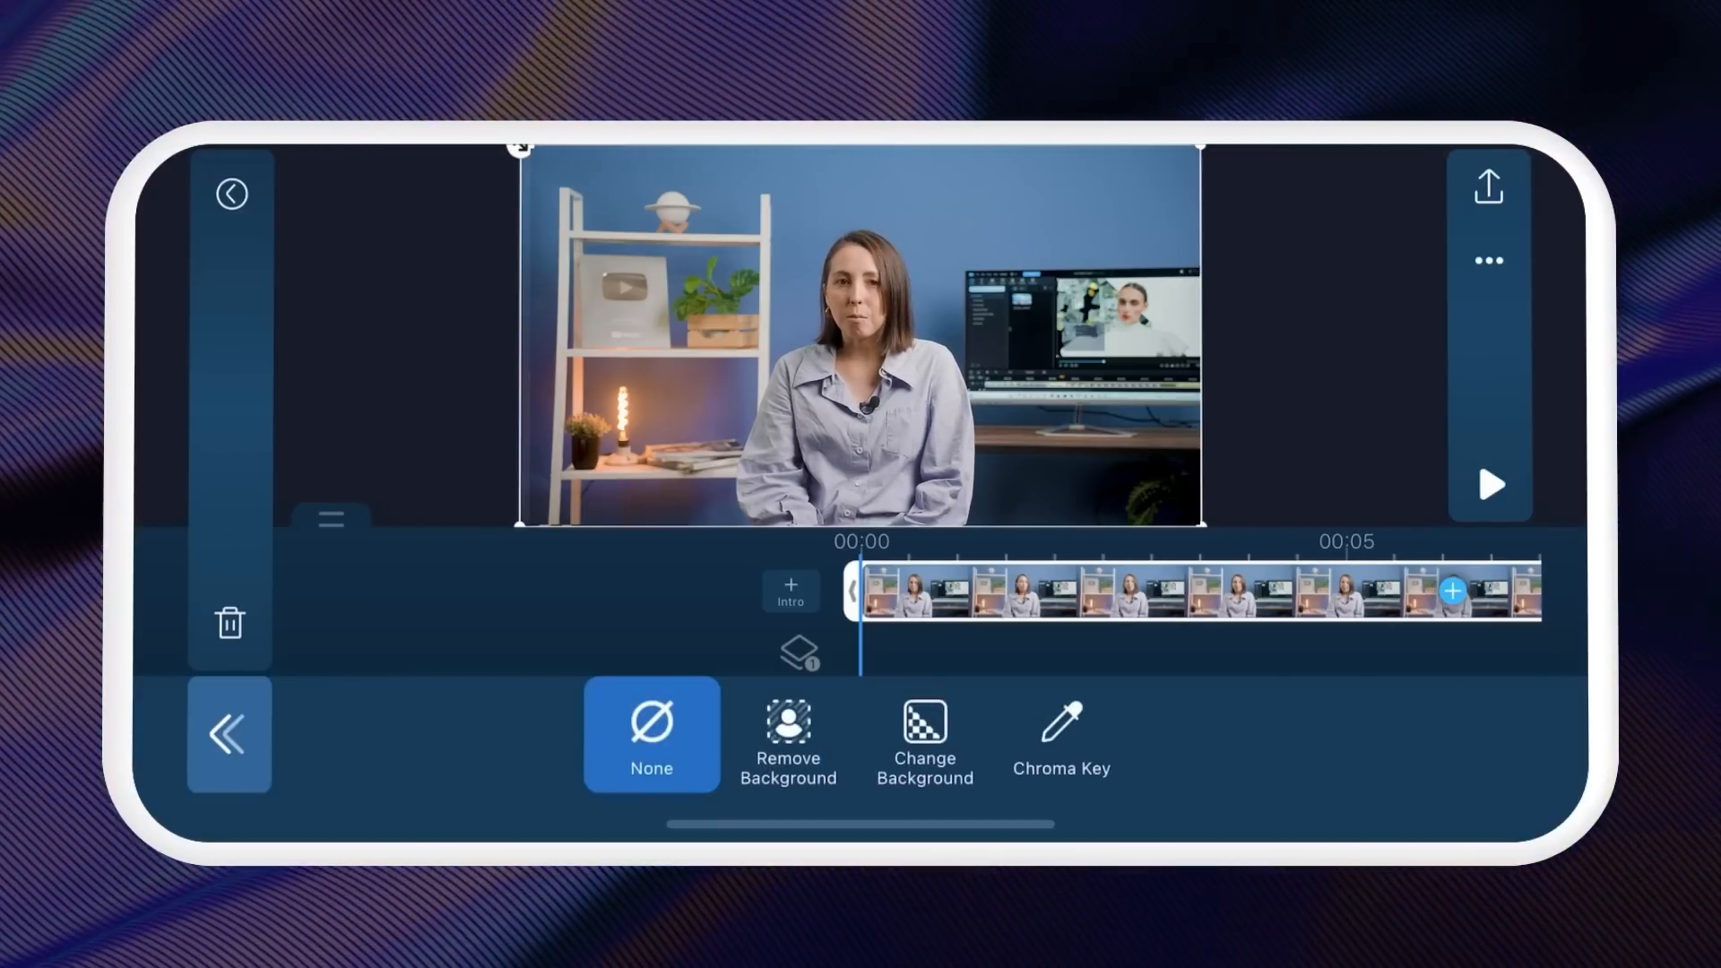
{"action": "left_click", "coordinate": [788, 735]}
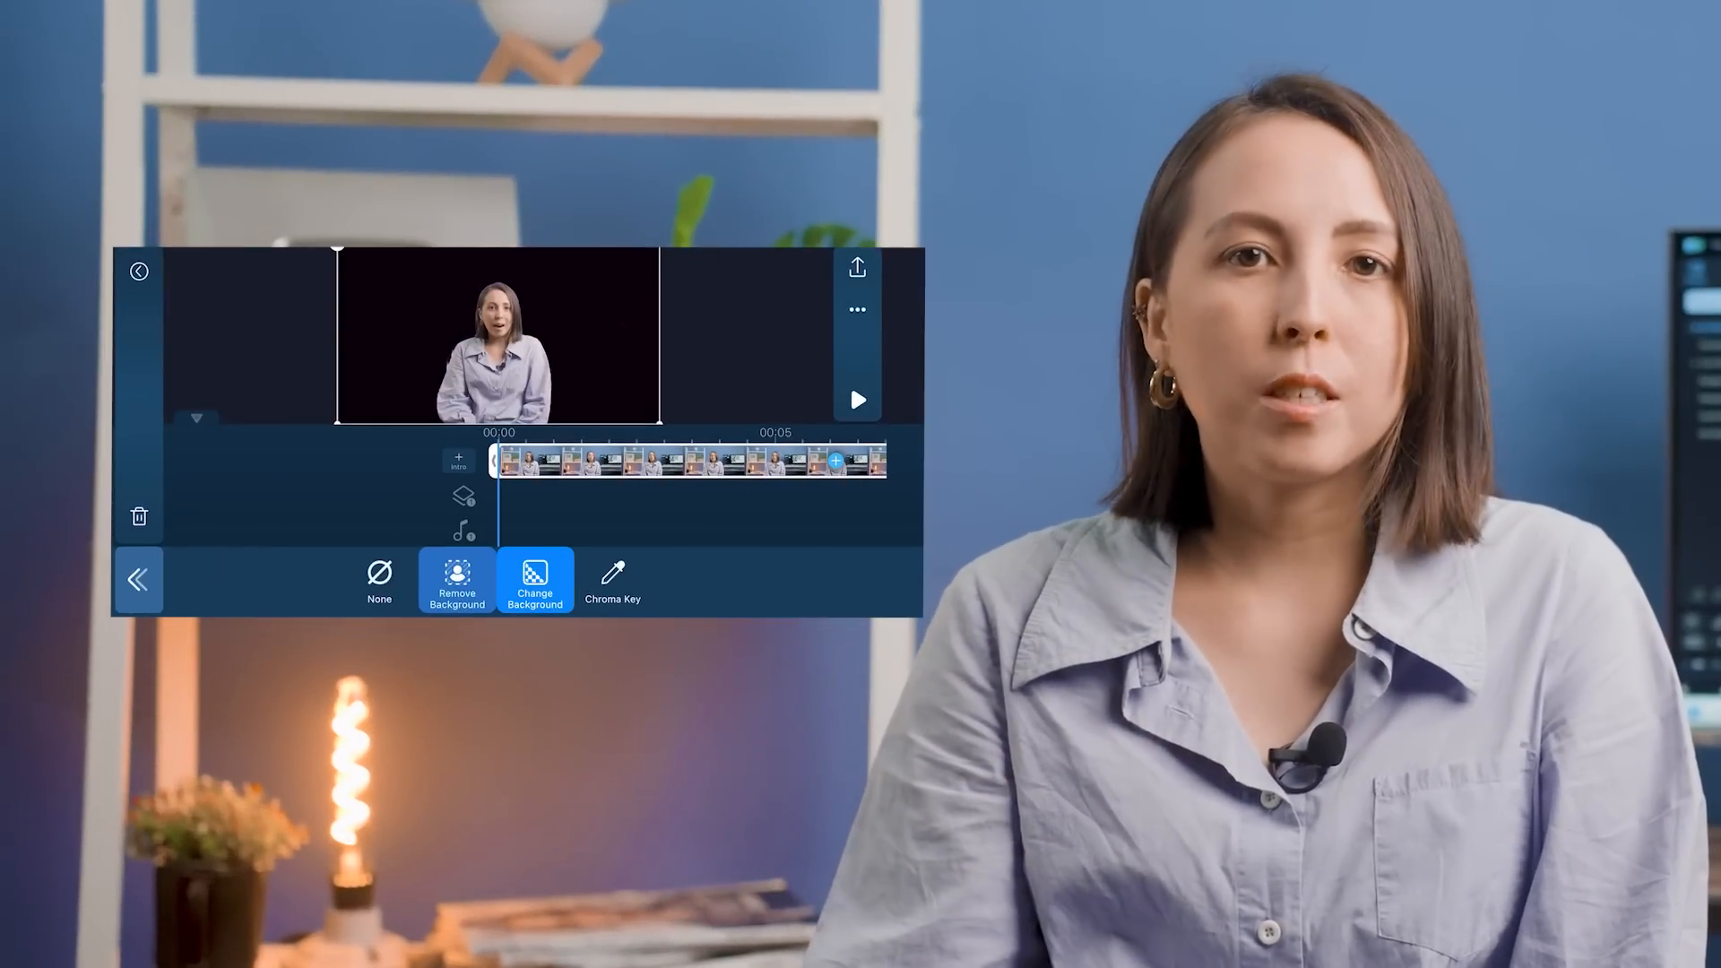
Replace the presenter's removed background with a solid green colour.
{"action": "left_click", "coordinate": [534, 582]}
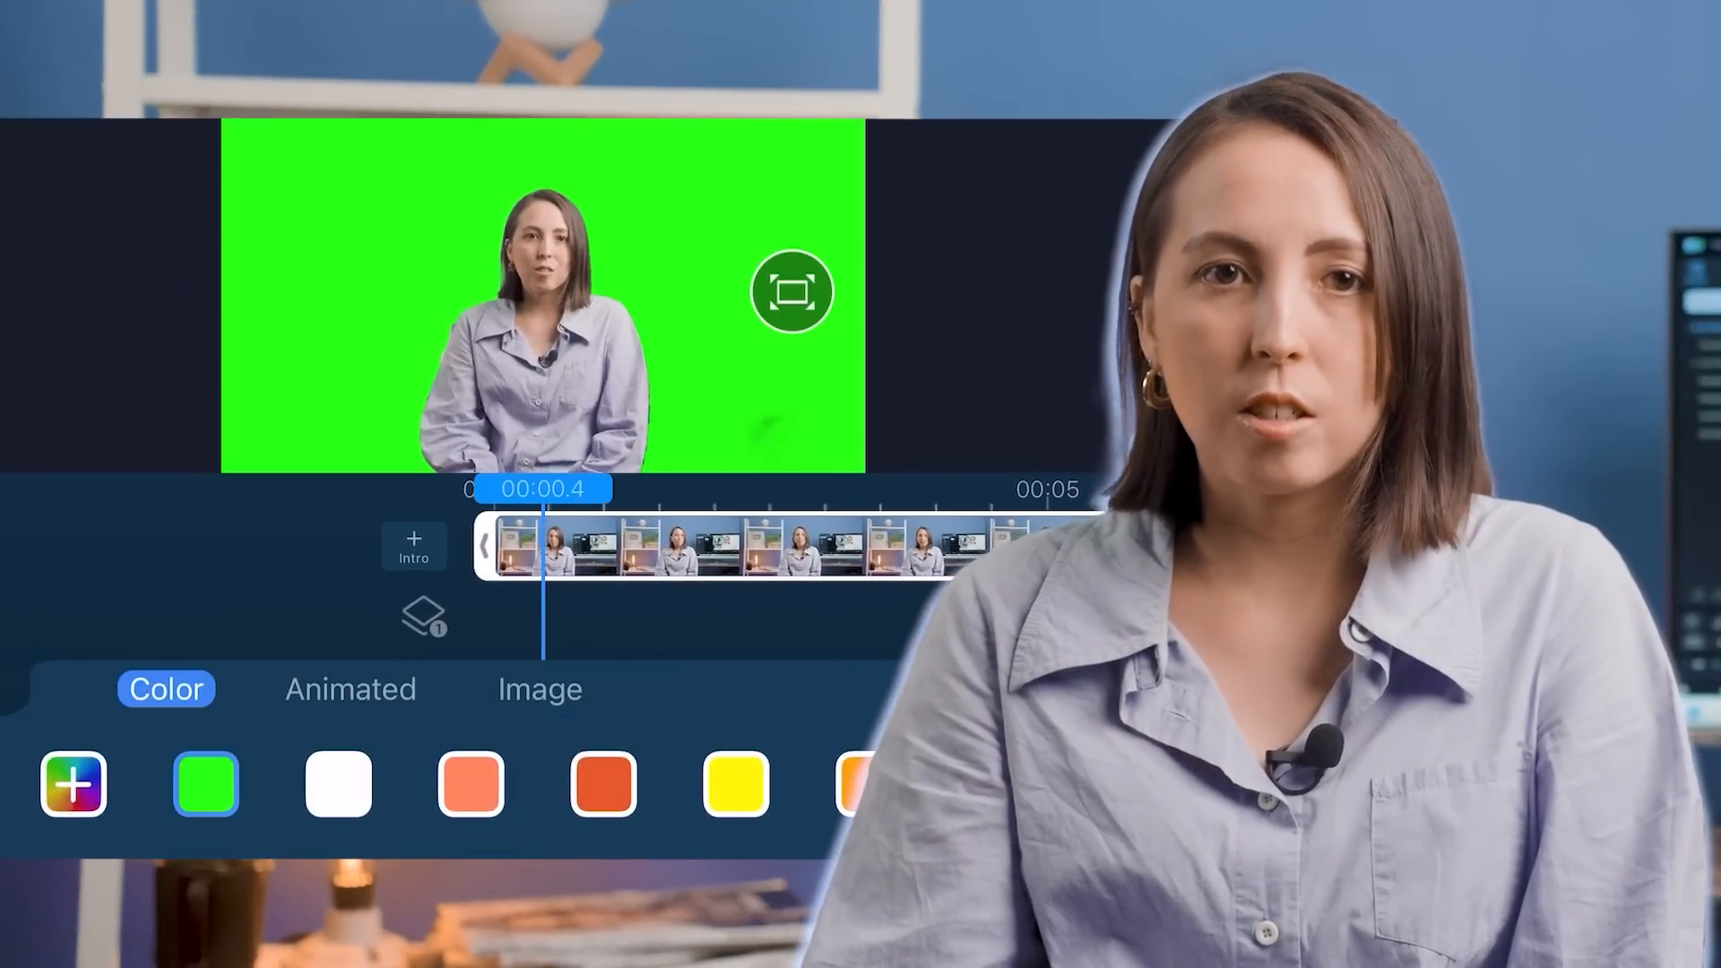
{"action": "left_click", "coordinate": [538, 689]}
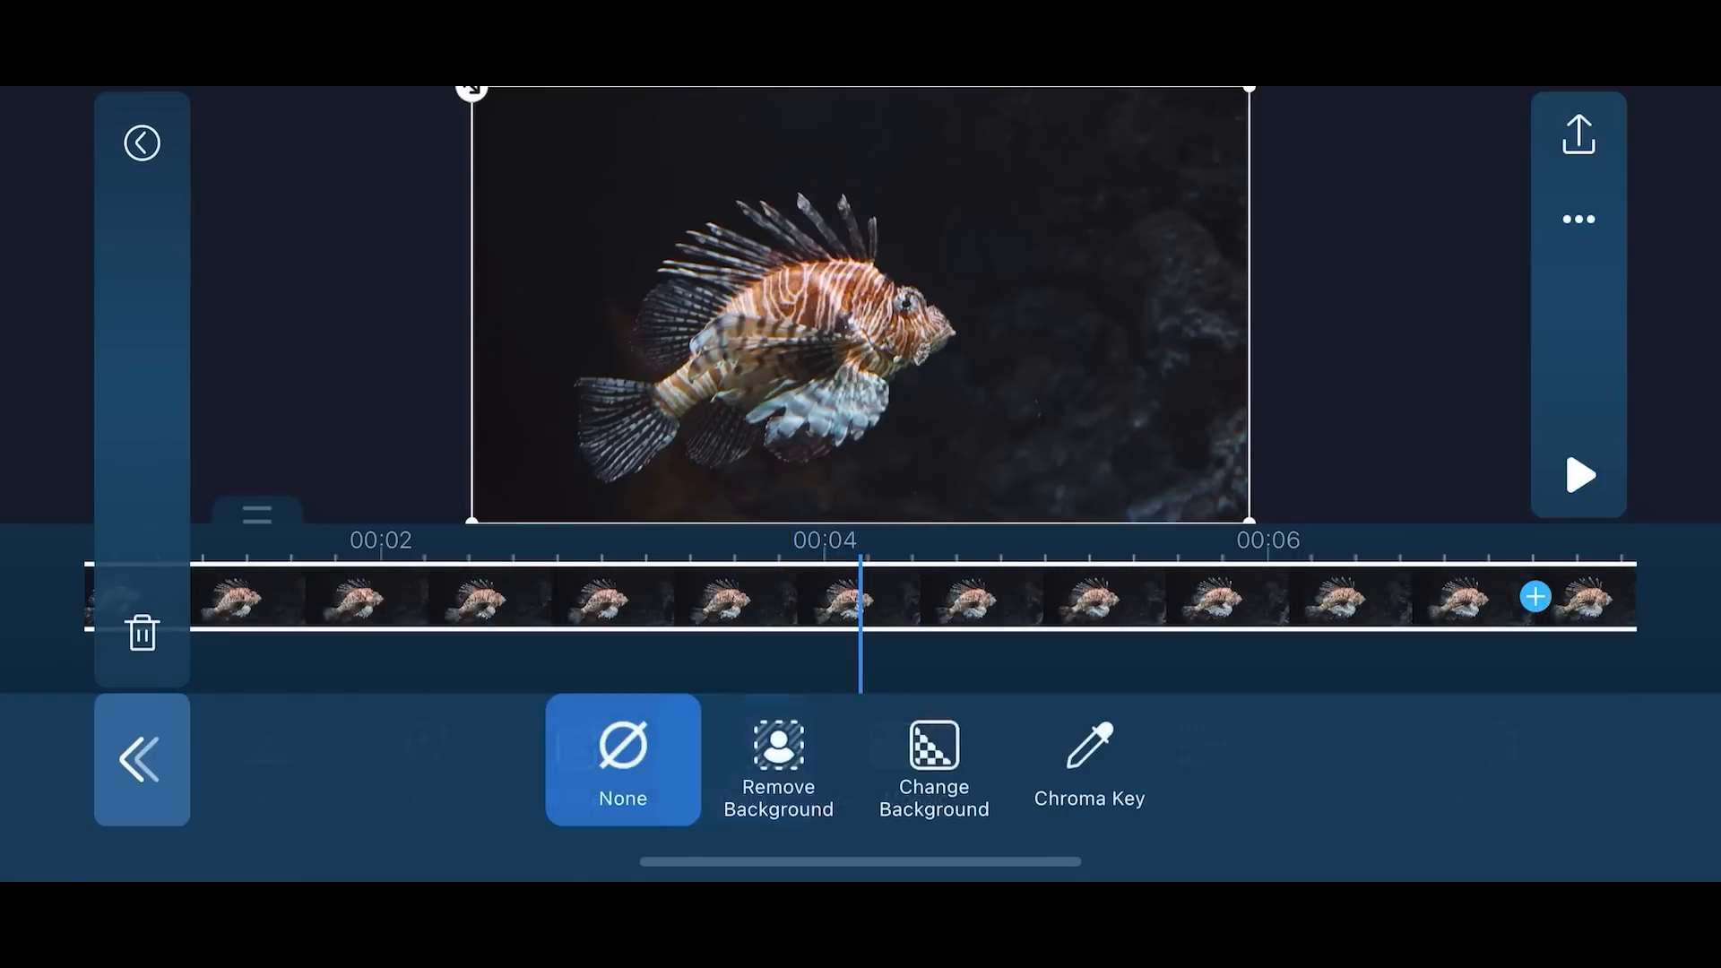
Apply Remove Background to the lionfish underwater clip.
{"action": "left_click", "coordinate": [778, 761]}
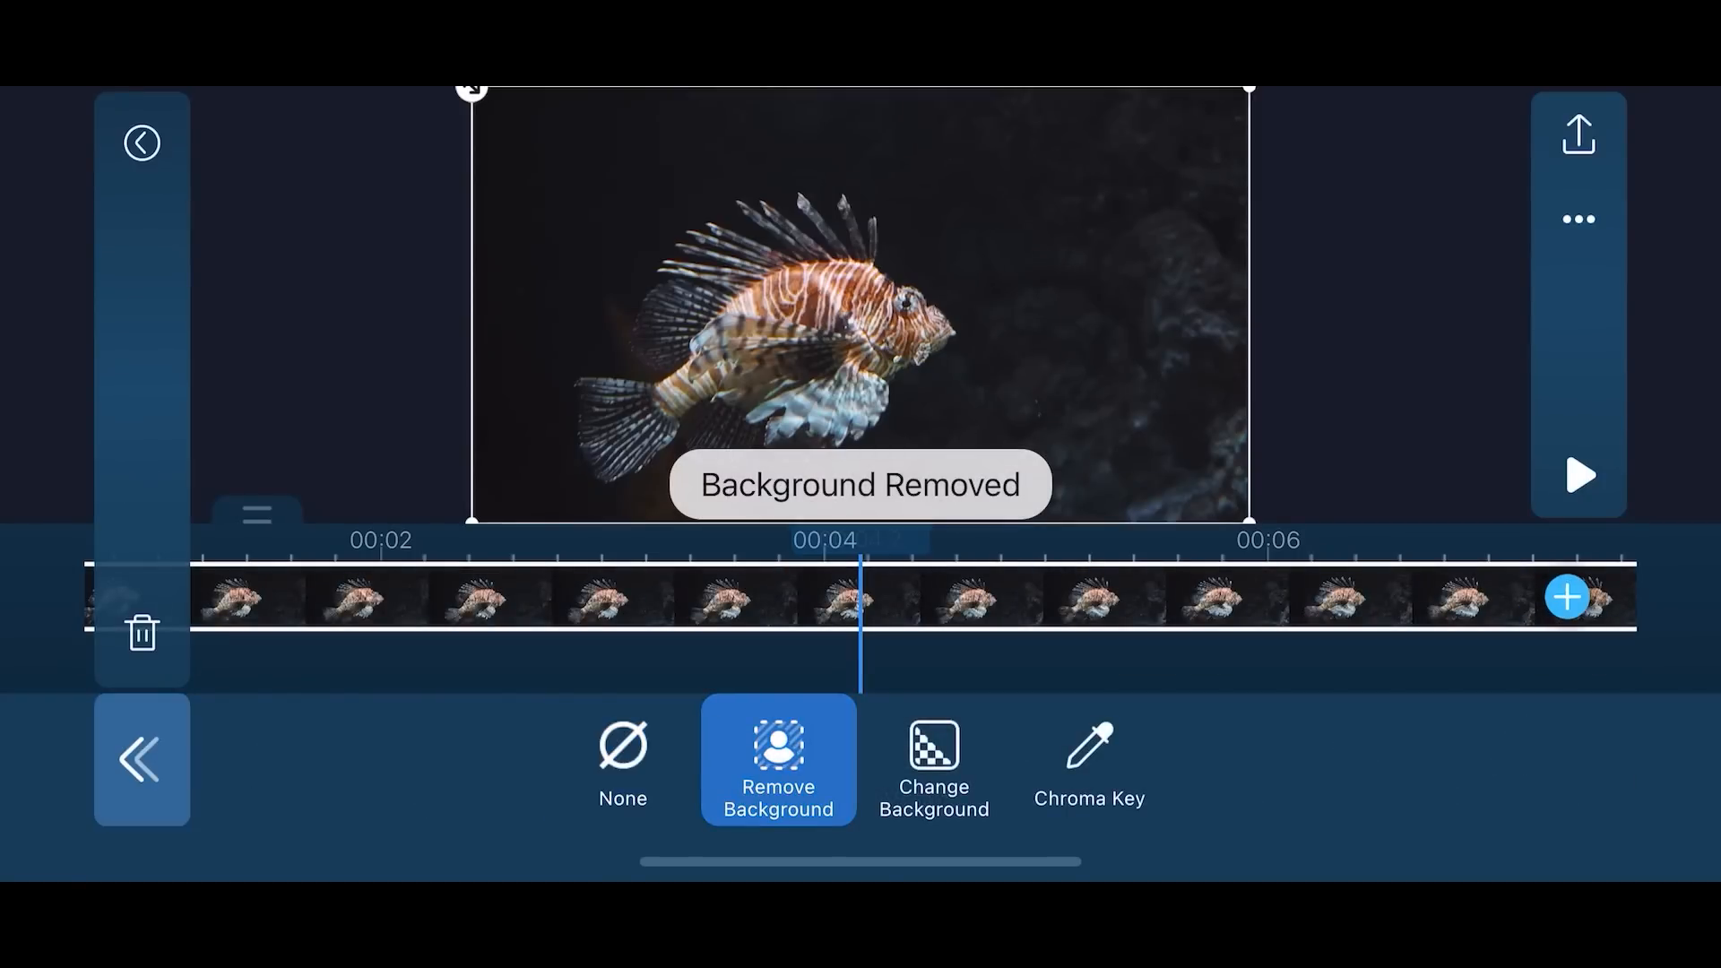
{"action": "left_click", "coordinate": [1579, 474]}
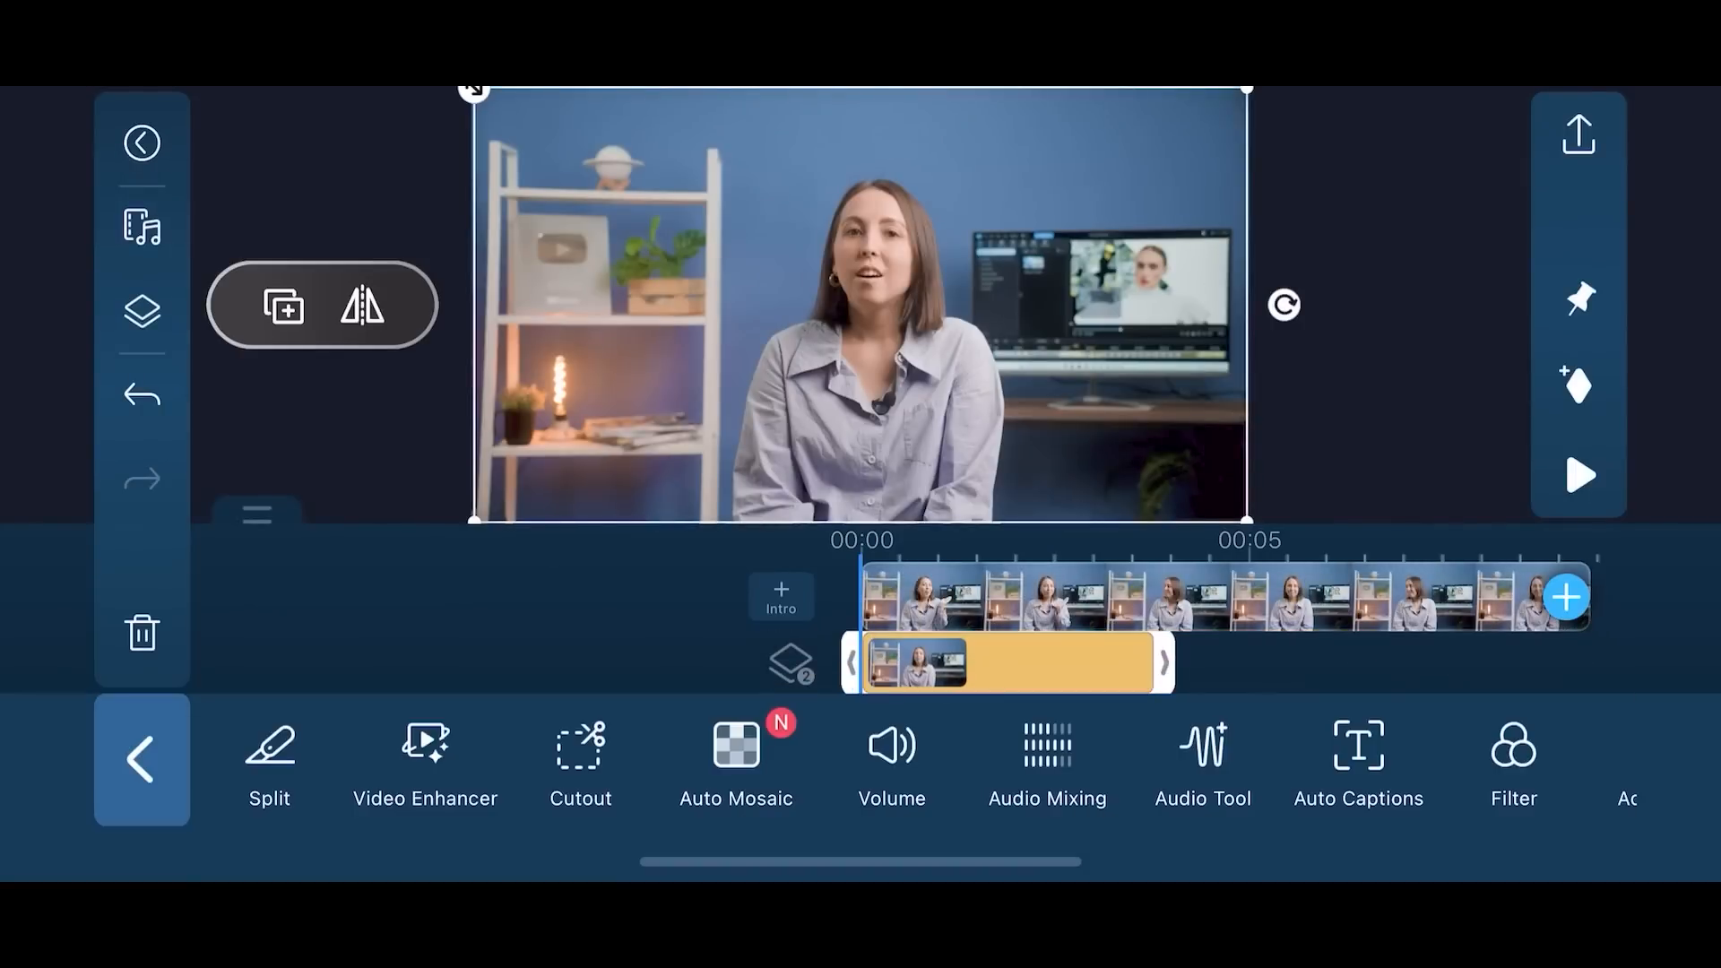
Duplicate the presenter overlay clip and place the copy beside the original.
{"action": "left_click", "coordinate": [581, 757]}
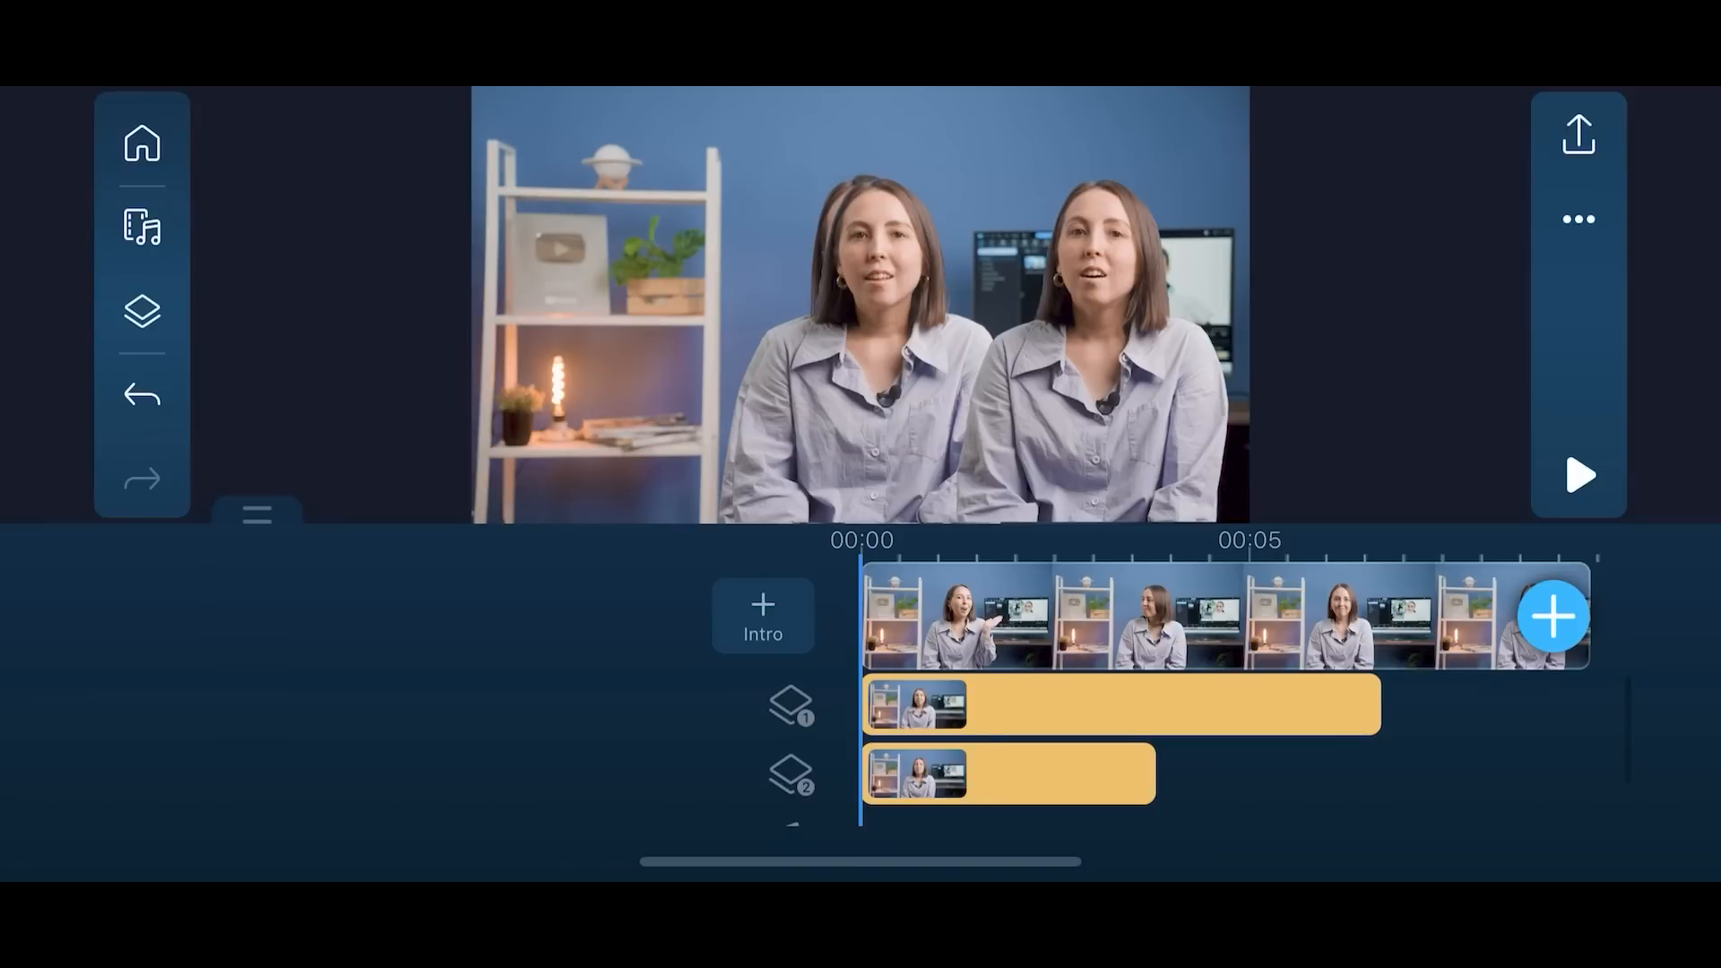
{"action": "left_click", "coordinate": [1120, 704]}
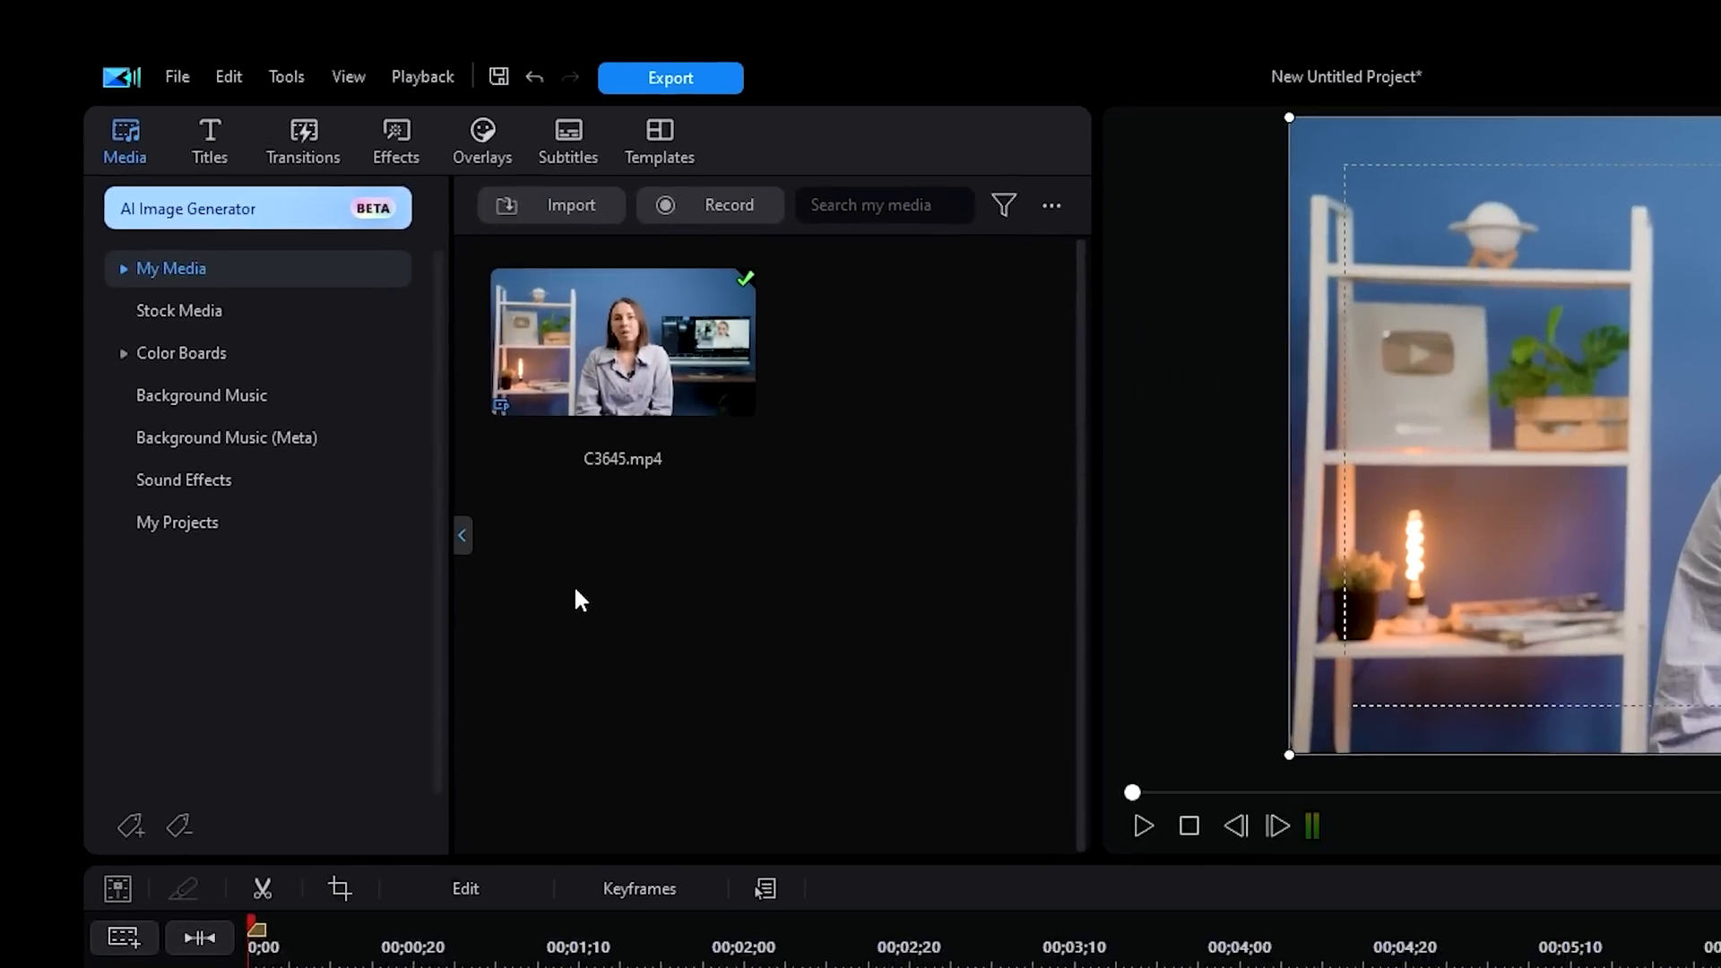
Import C3645.mp4 into My Media in the Media room.
{"action": "left_click", "coordinate": [257, 209]}
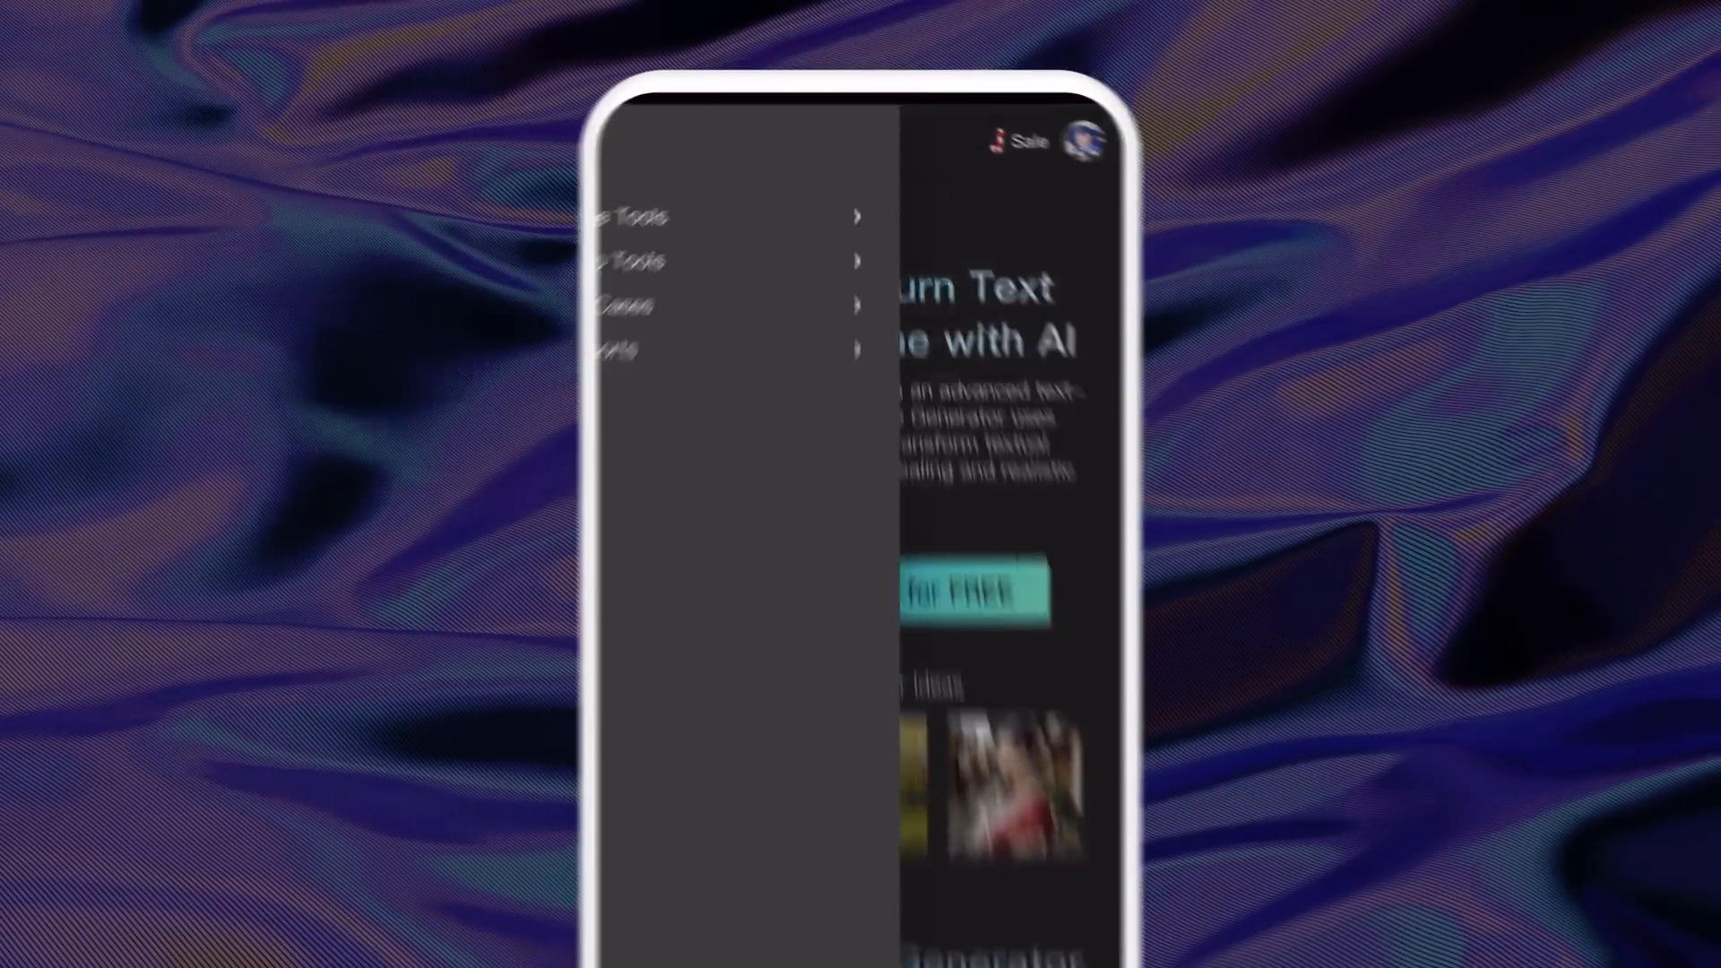
Generate an AI image from 'Fantasy, colorful, fun living room' in Vibrant scenery style.
{"action": "left_click", "coordinate": [626, 216]}
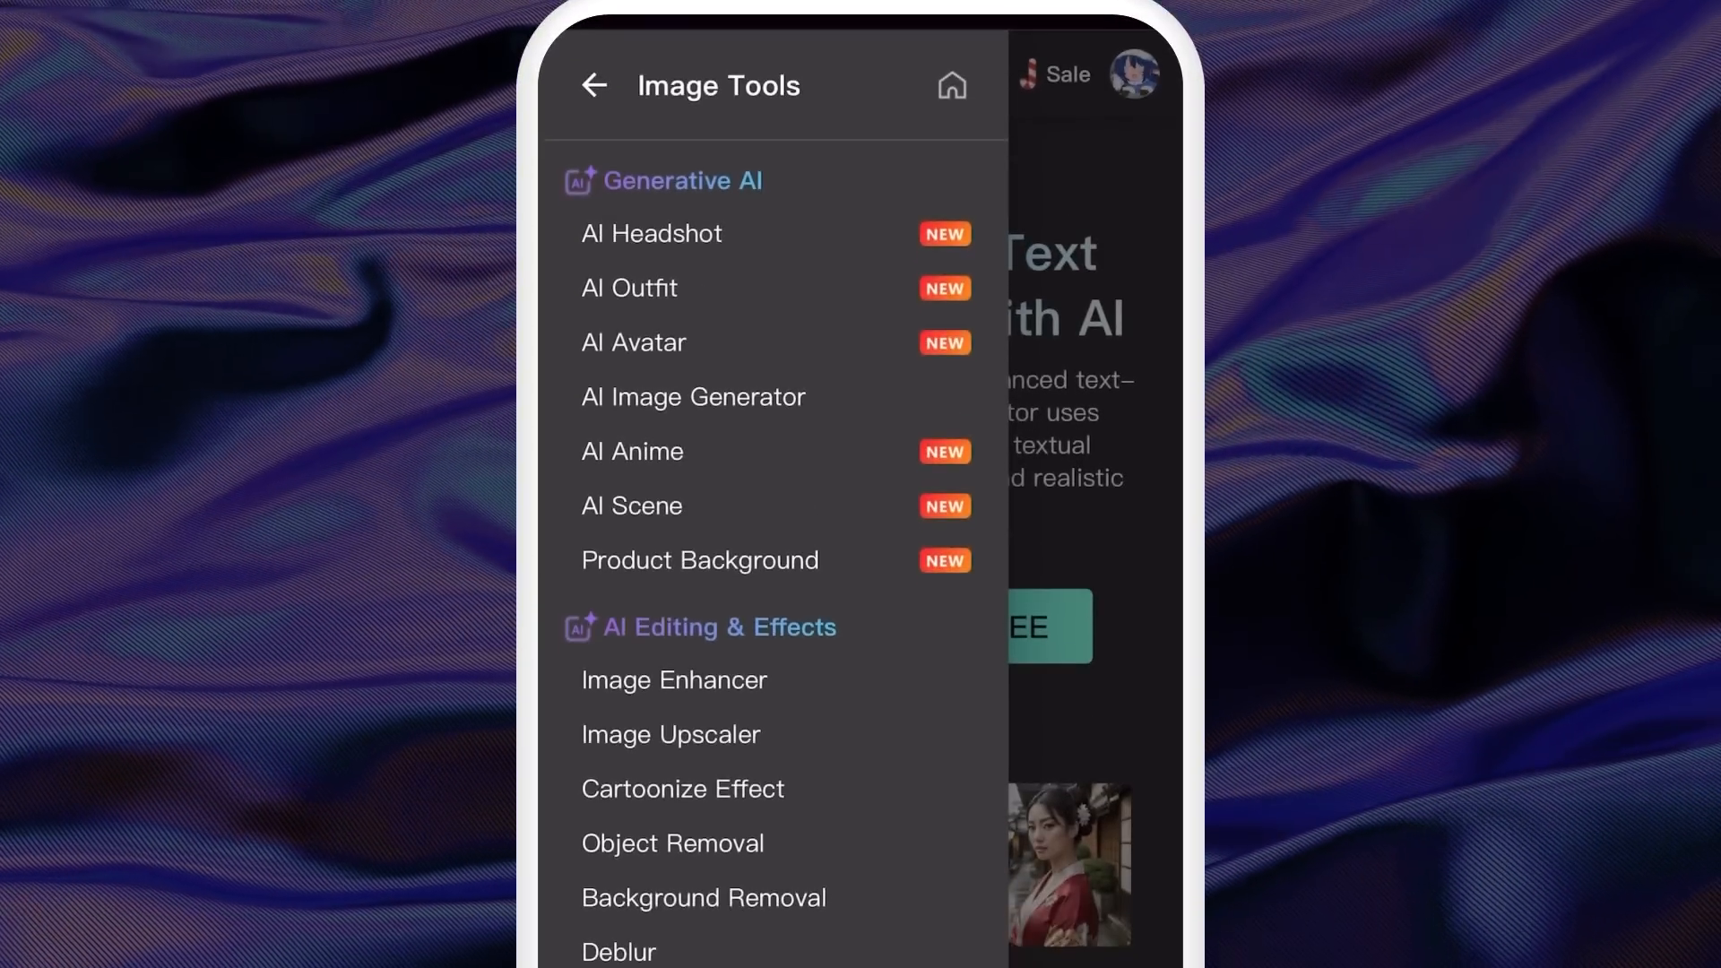
{"action": "left_click", "coordinate": [693, 397]}
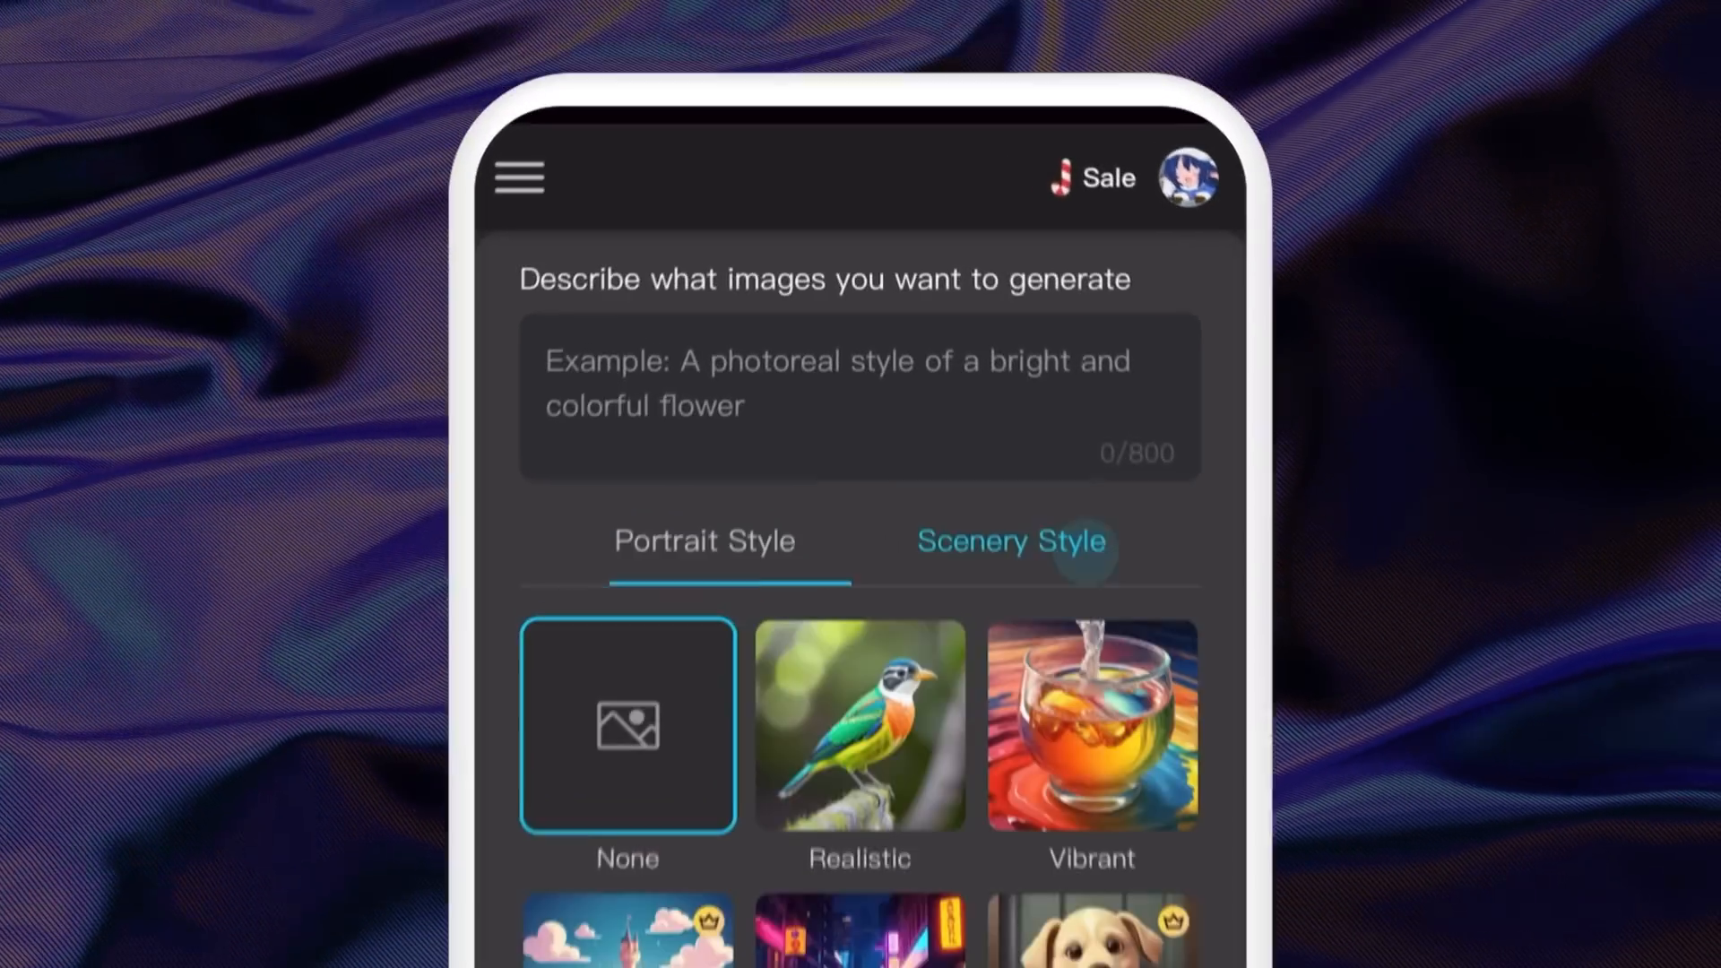
{"action": "type", "text": "Fantasy, colorful, fun living room"}
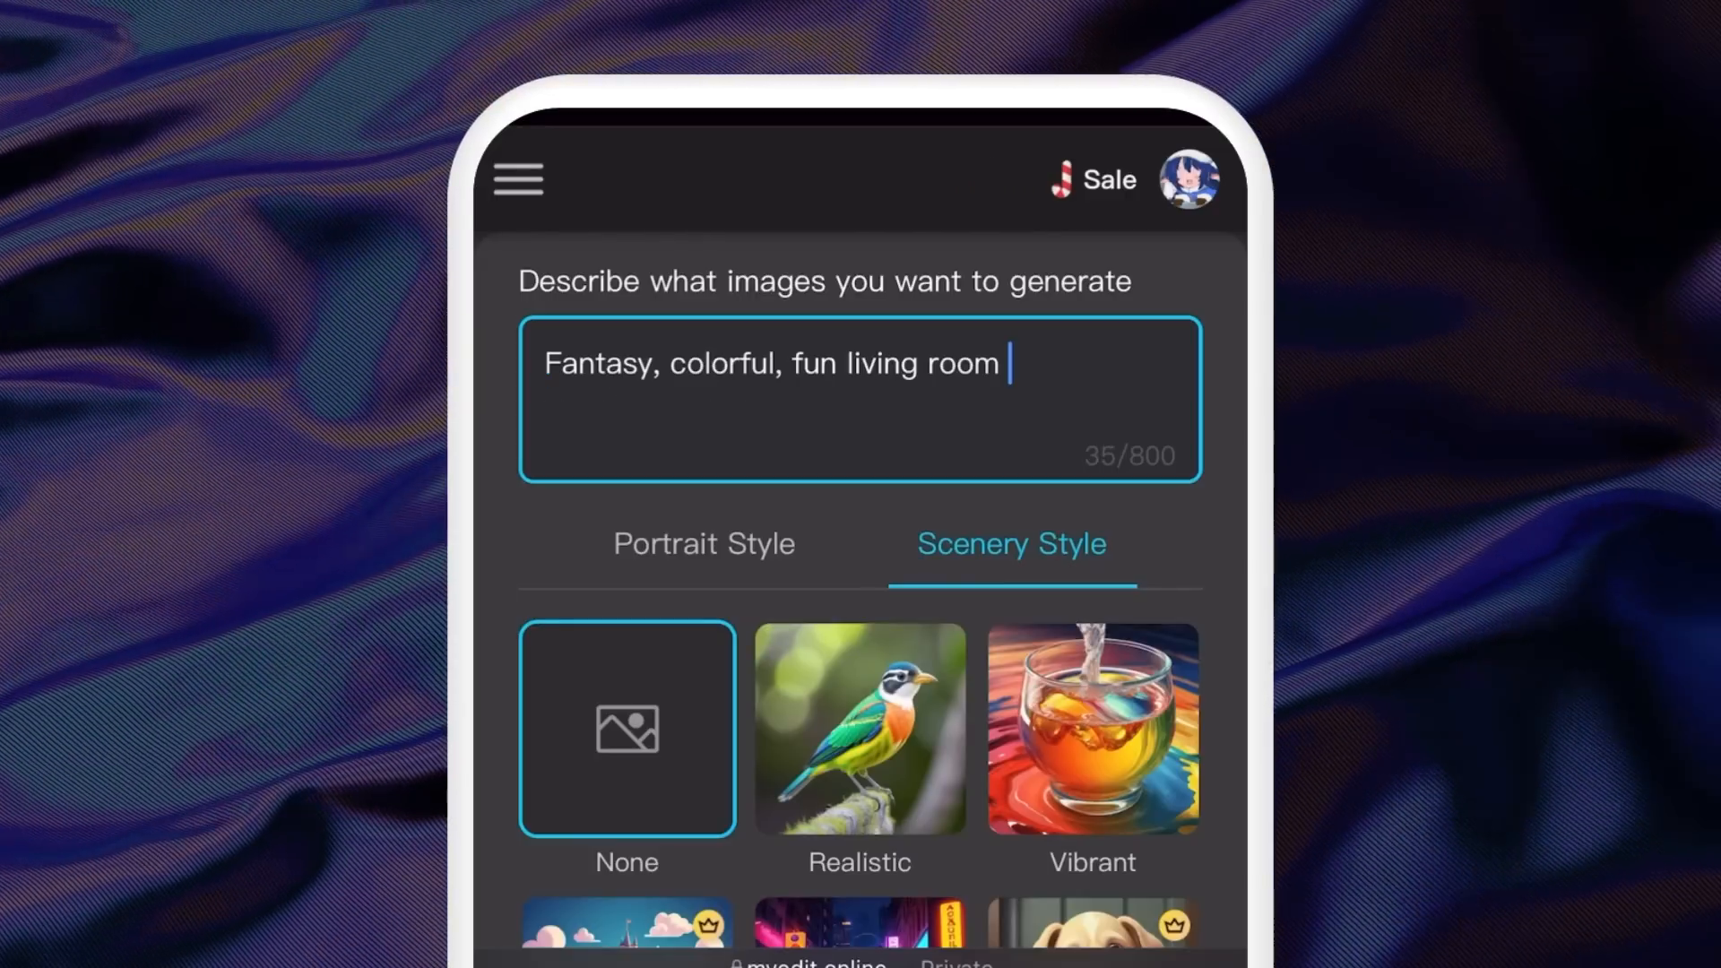
{"action": "left_click", "coordinate": [860, 398]}
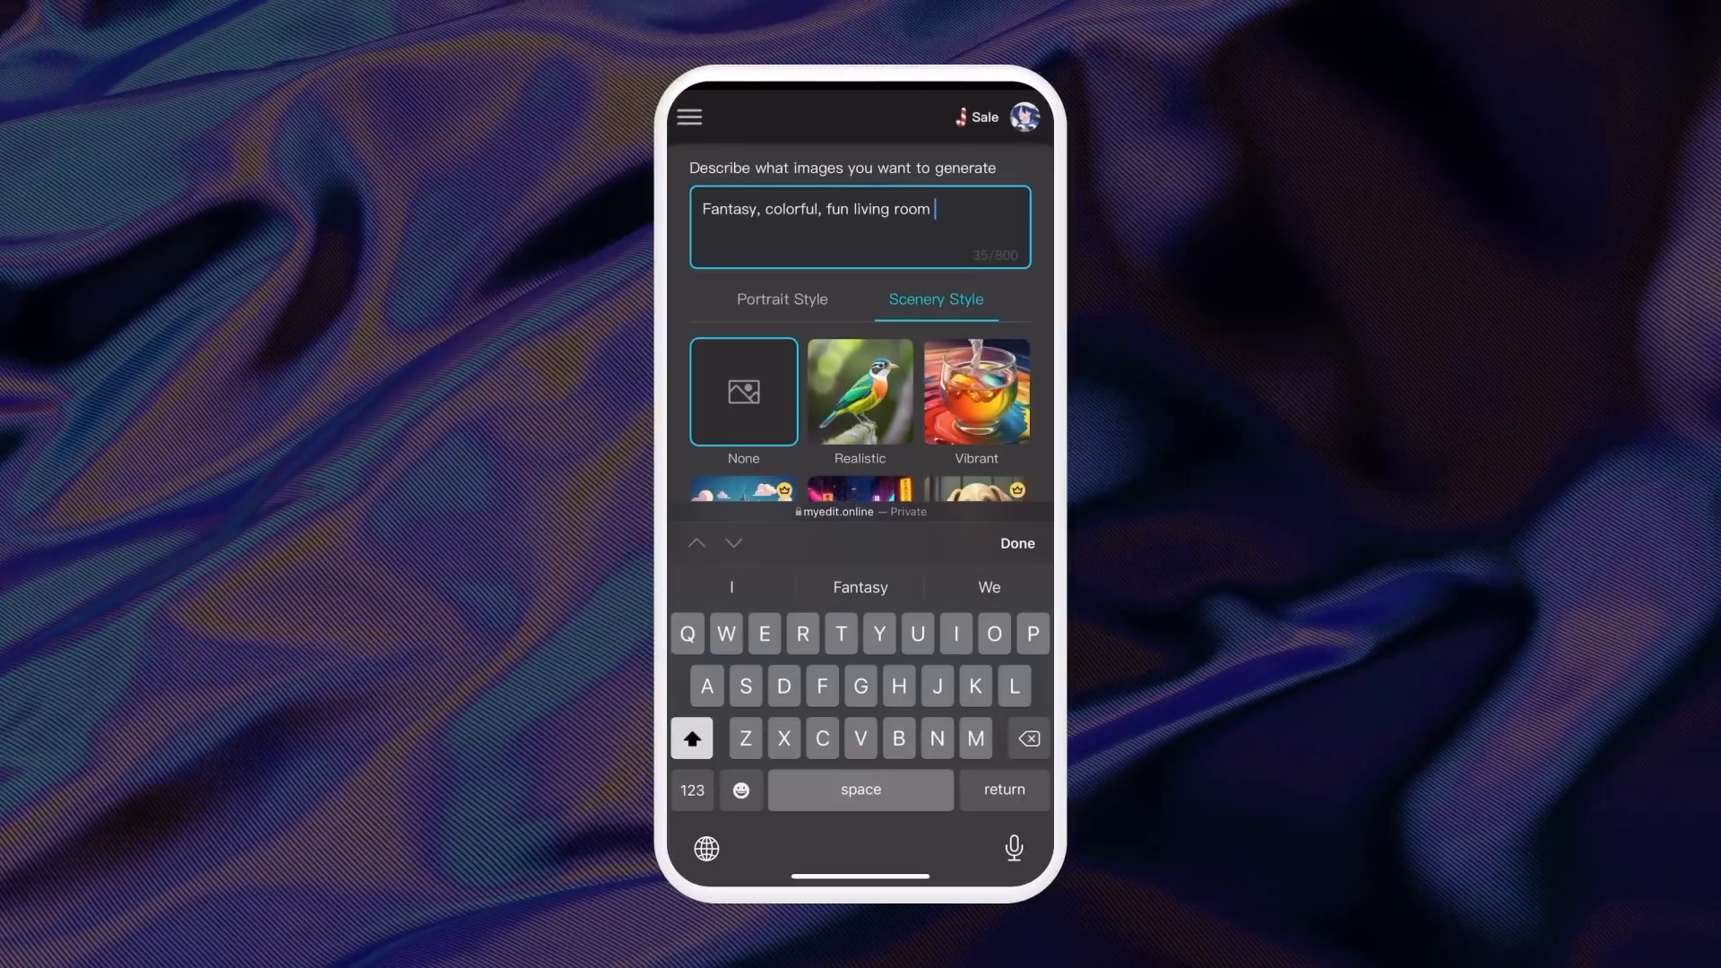
{"action": "left_click", "coordinate": [1014, 542]}
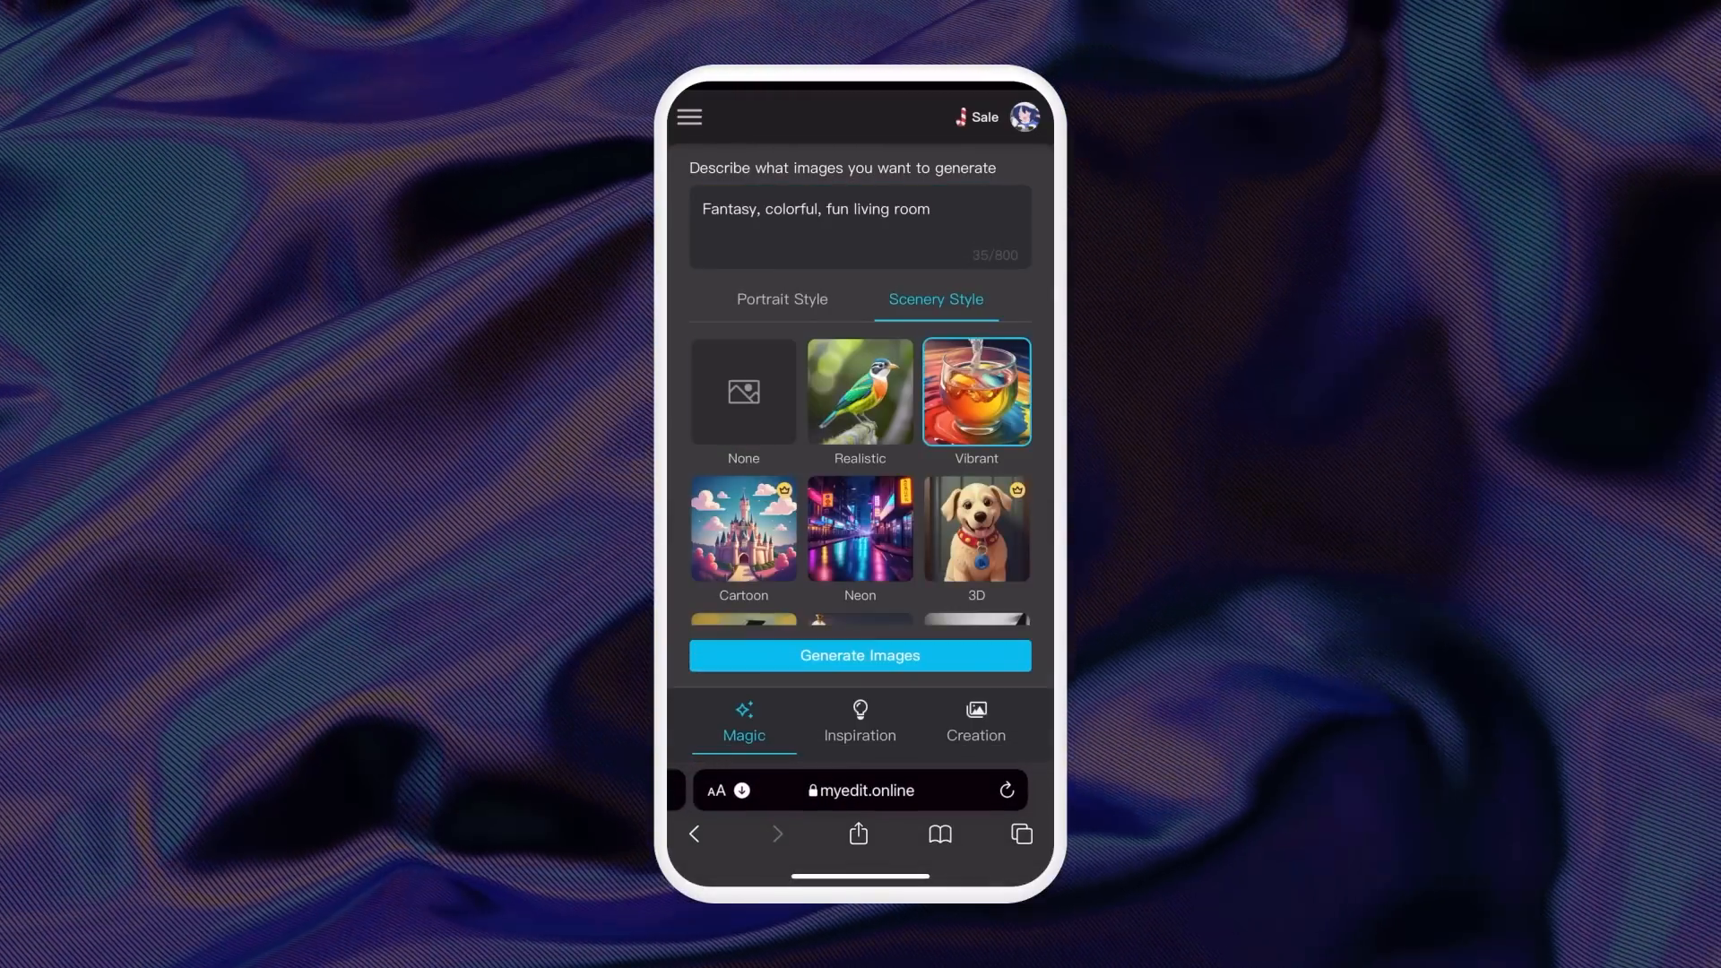
{"action": "left_click", "coordinate": [860, 656]}
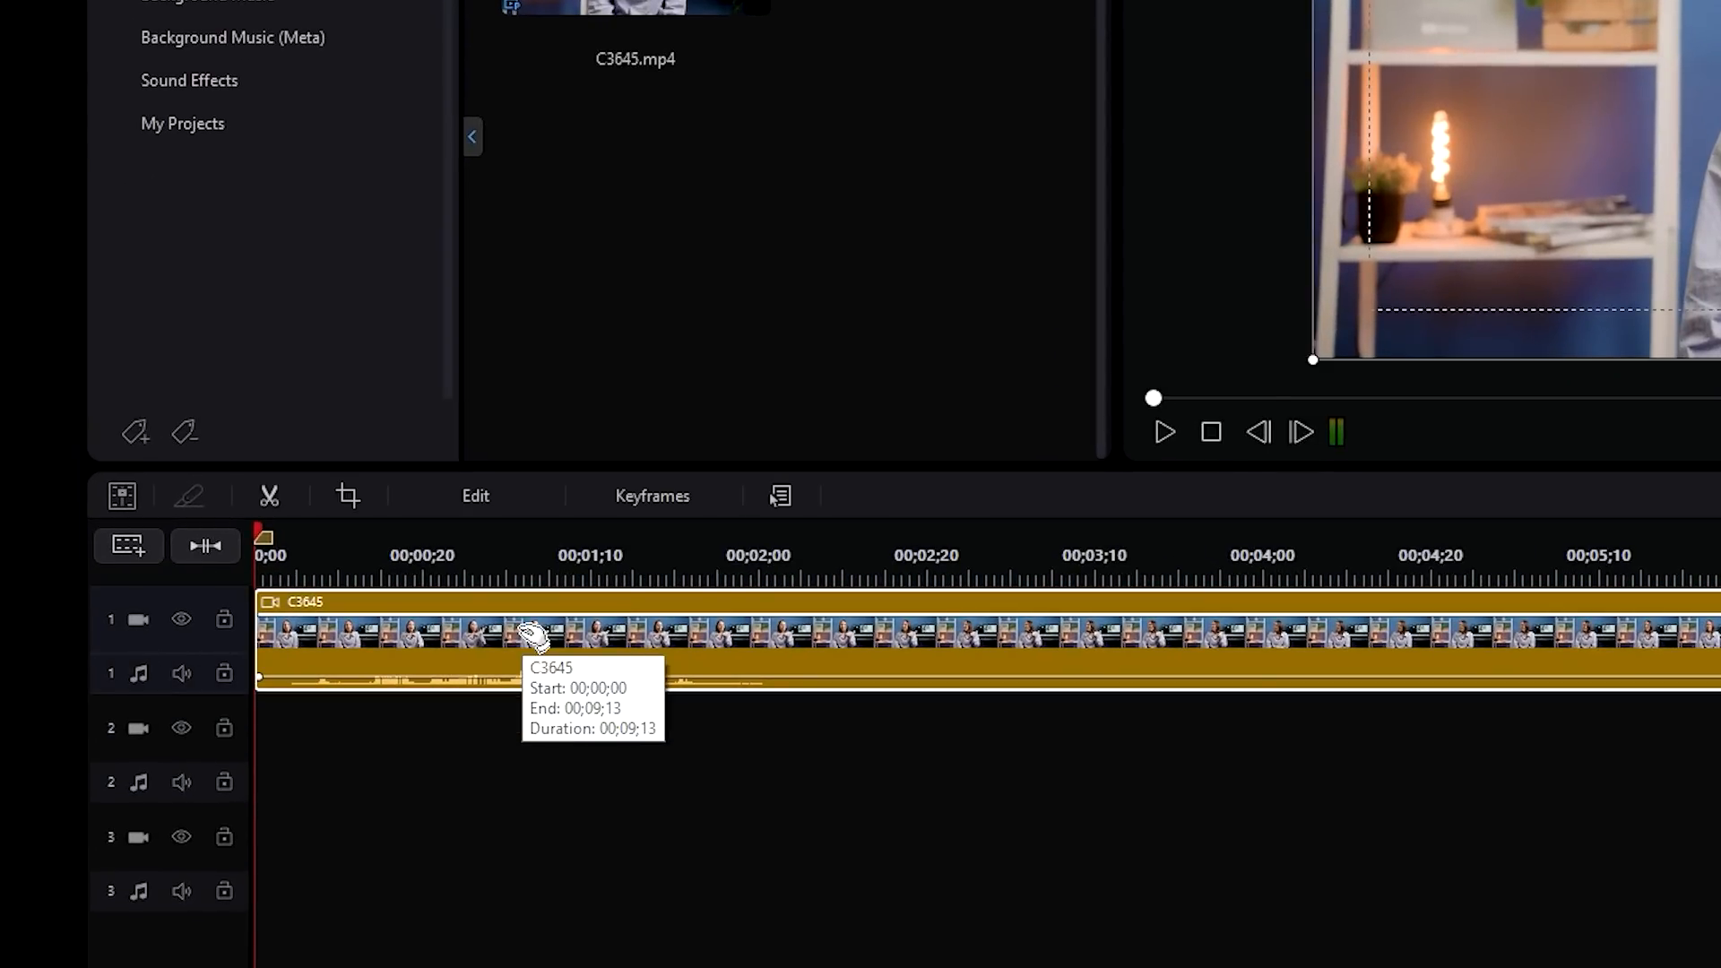
Enable AI Background Remover on C3645 with the Blurred background option.
{"action": "left_click", "coordinate": [475, 495]}
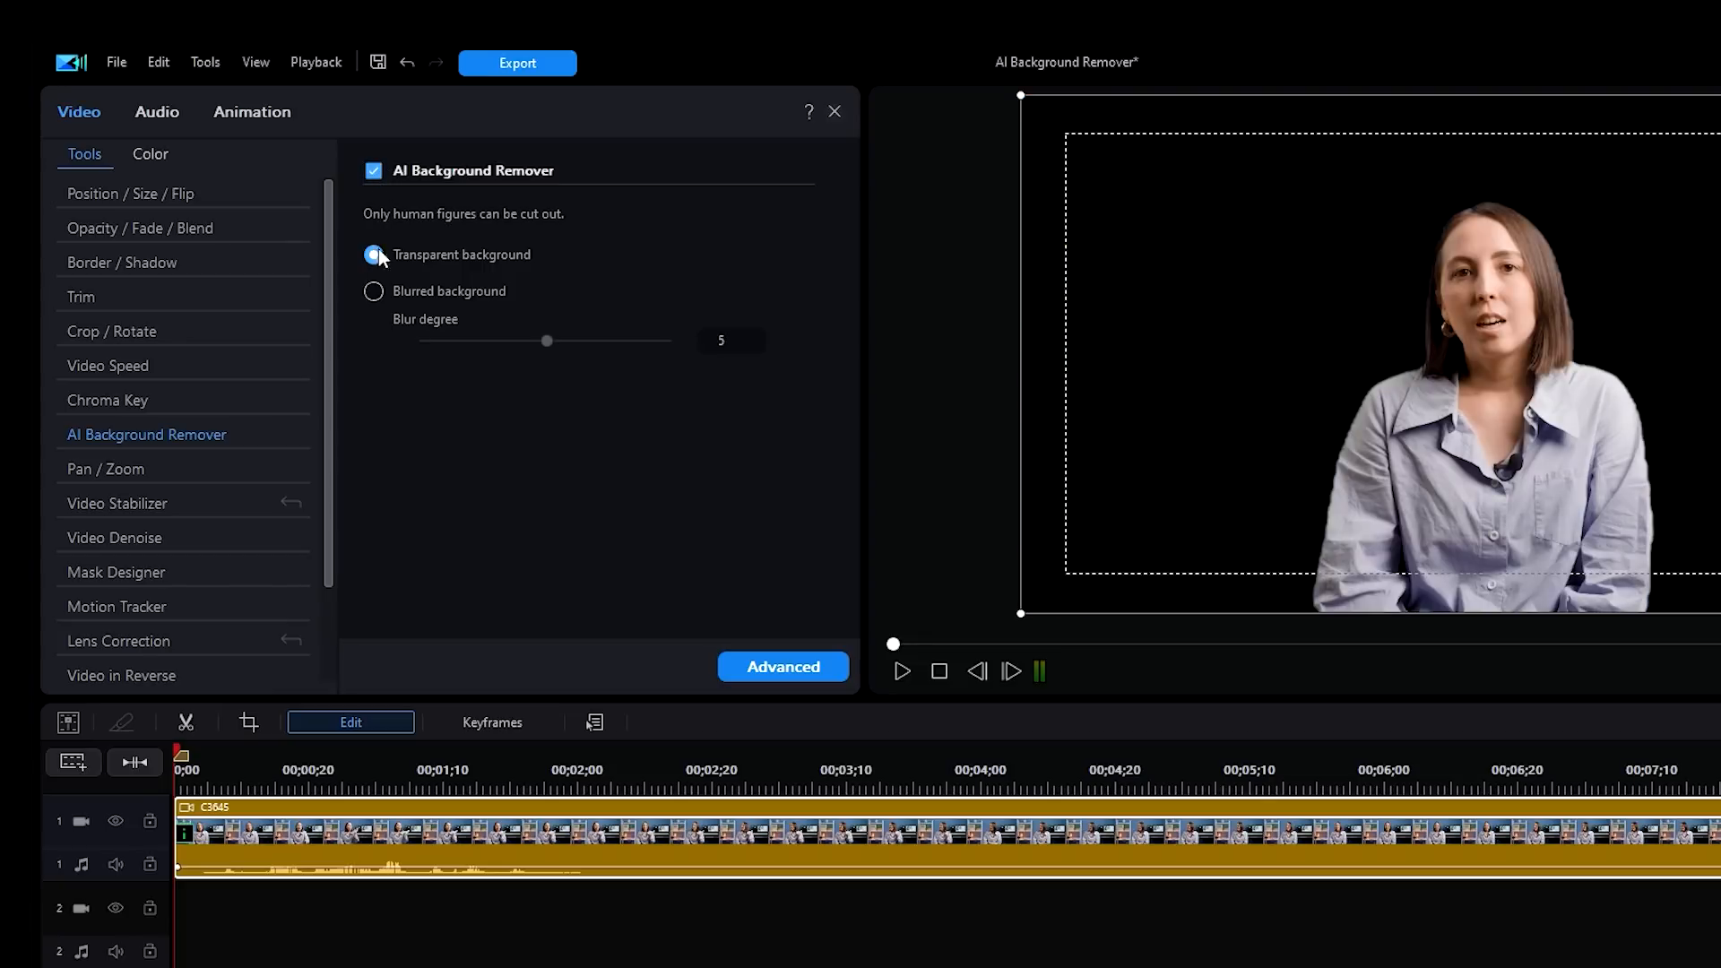
{"action": "left_click", "coordinate": [375, 292]}
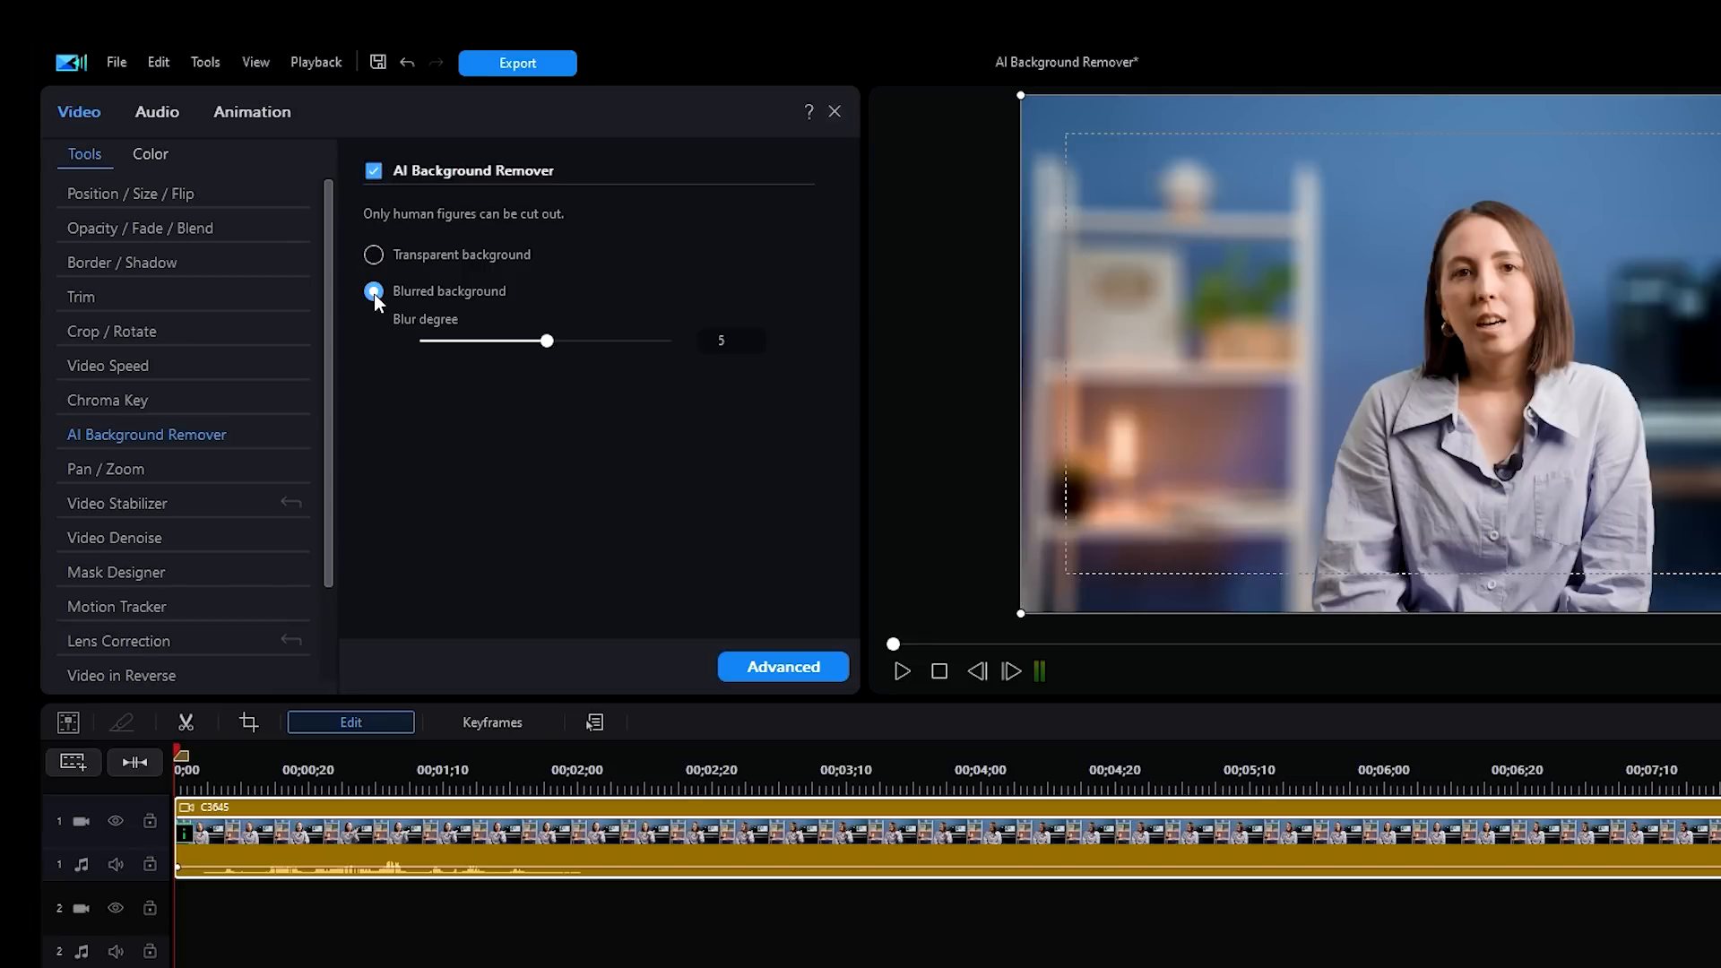